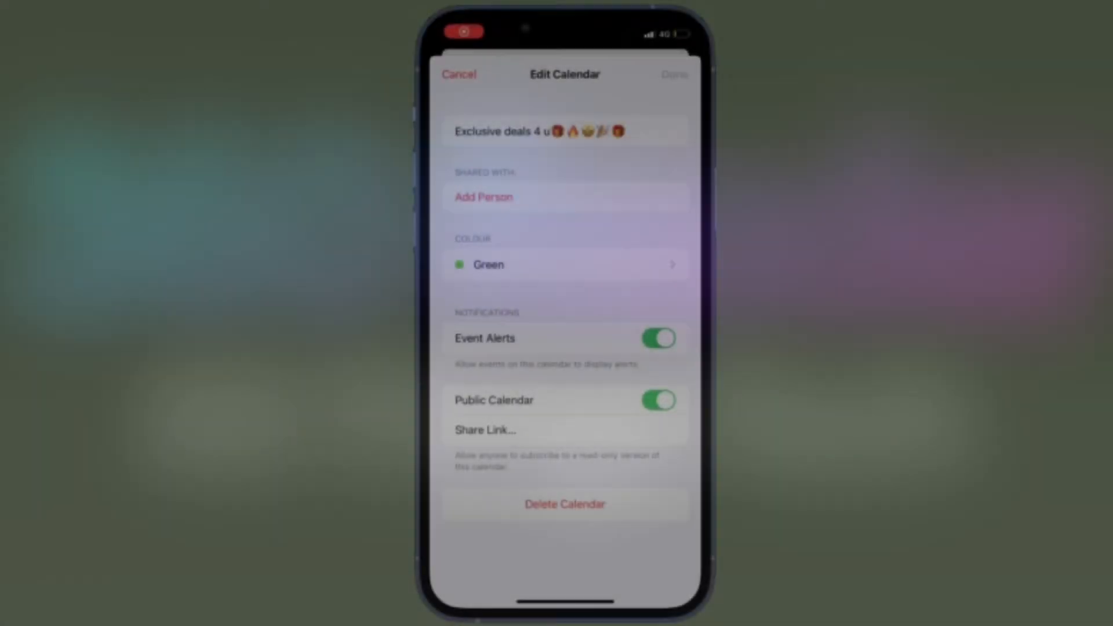
# Bring up the Calendar Colour choices from the Edit Calendar screen
pyautogui.click(563, 264)
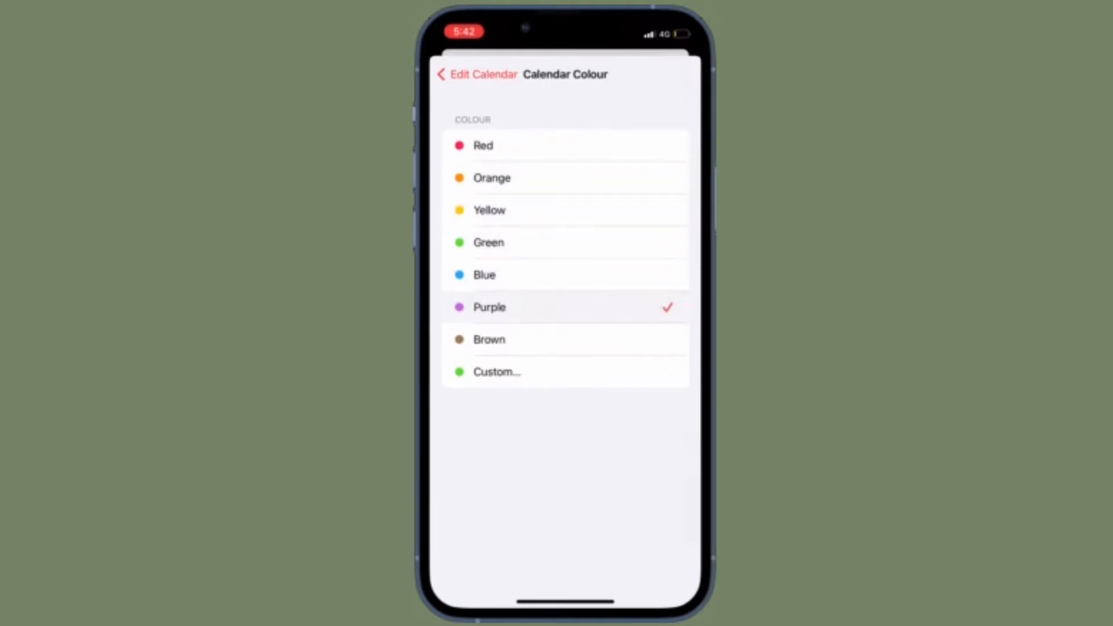
# Sample orange, maroon, peach, green and yellow custom shades, keeping dark navy blue as Custom
pyautogui.click(496, 371)
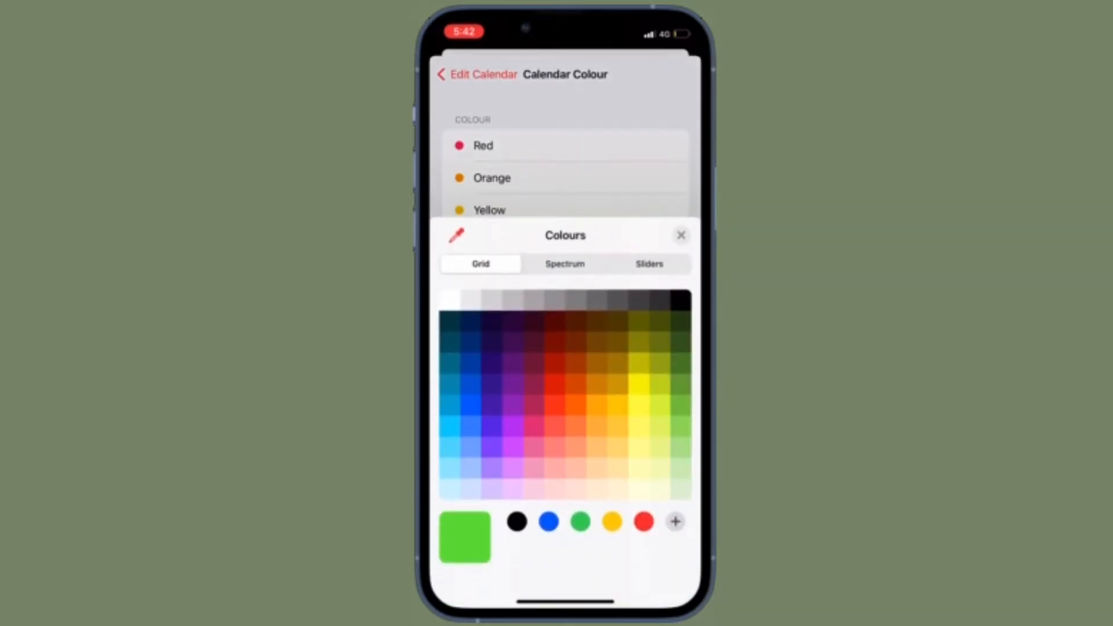
pyautogui.click(576, 405)
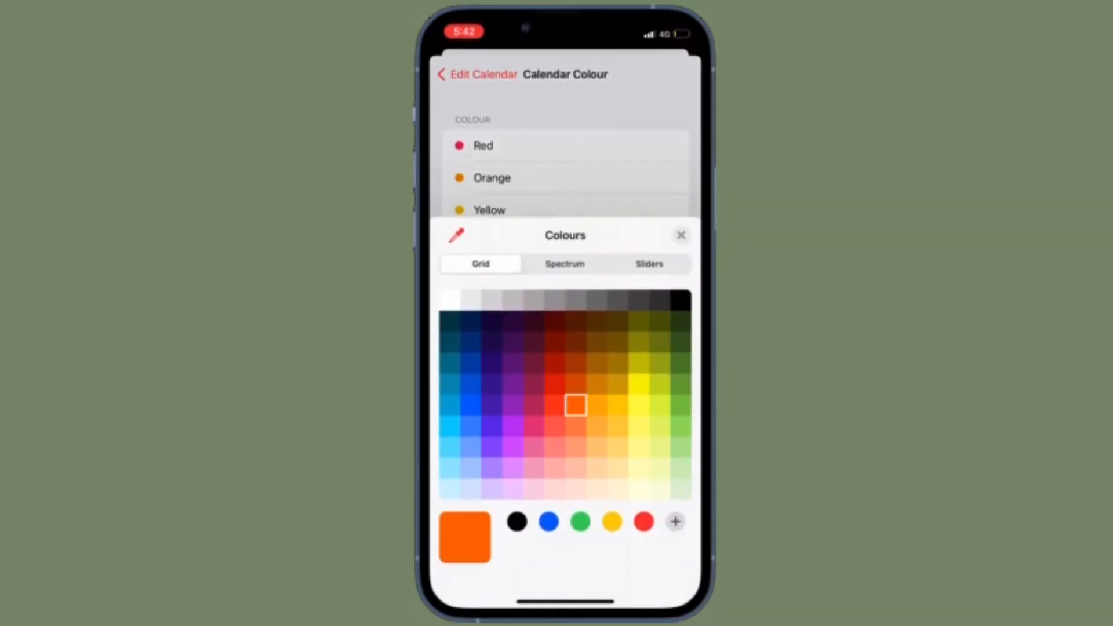
pyautogui.click(532, 362)
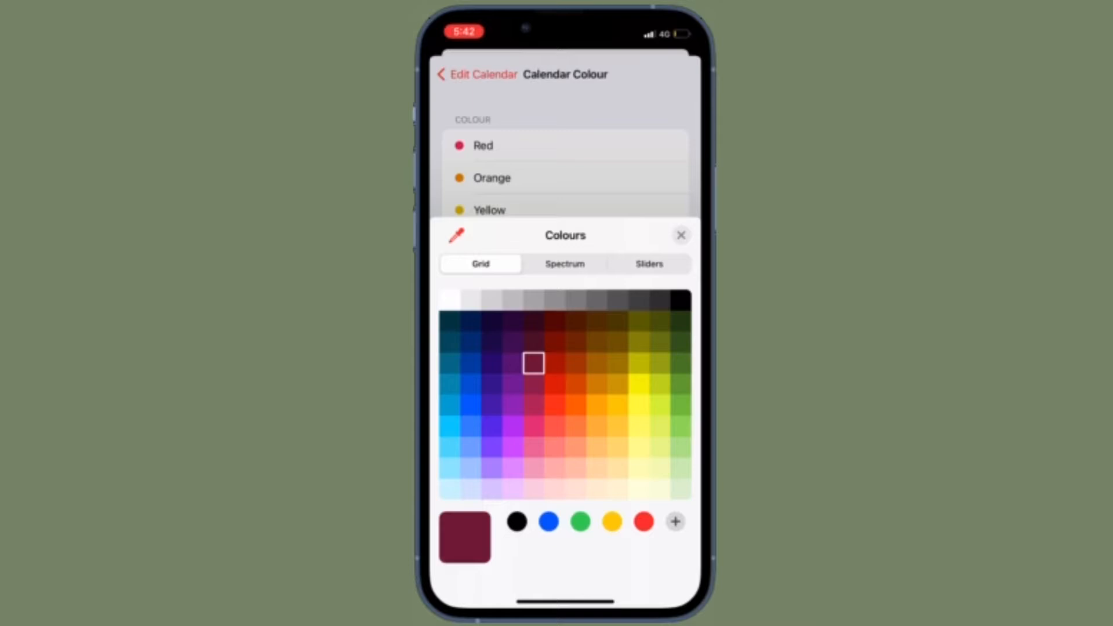
pyautogui.click(575, 467)
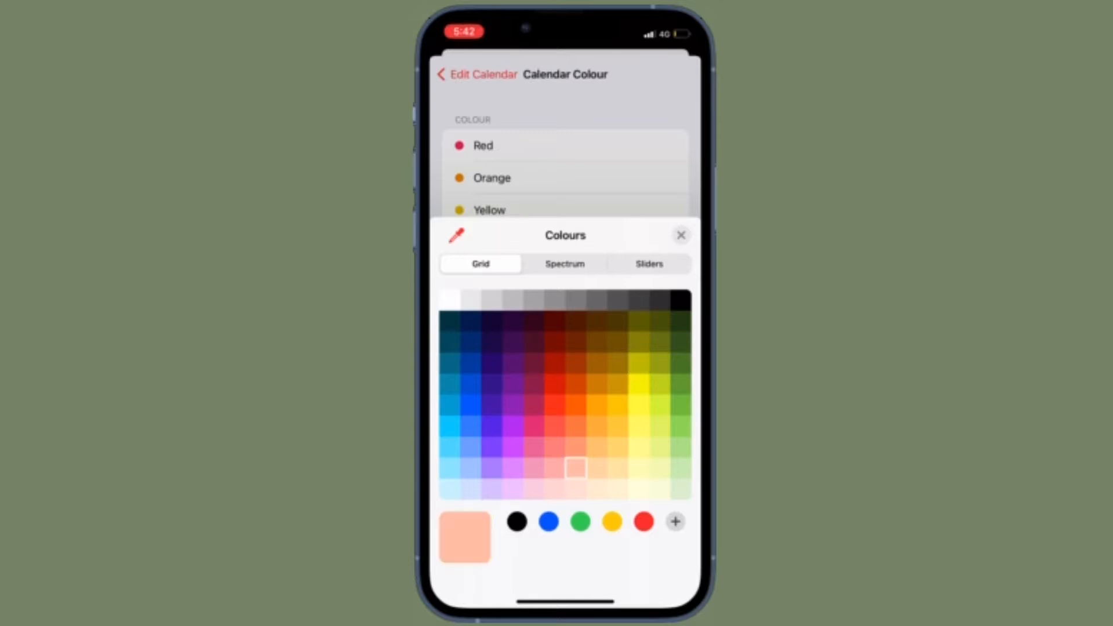
pyautogui.click(580, 521)
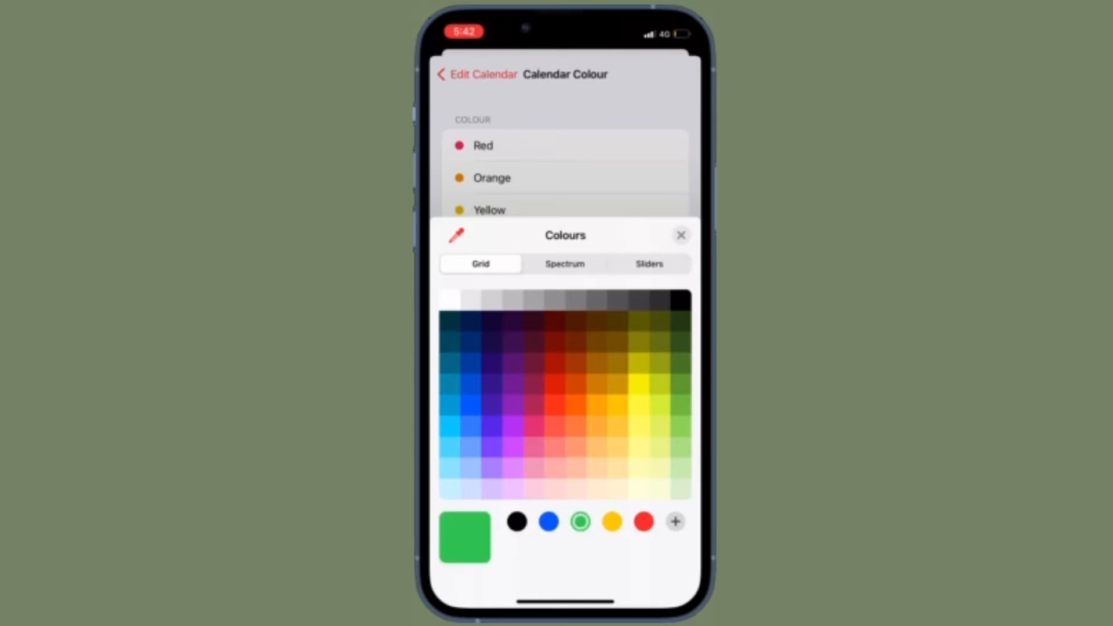
pyautogui.click(638, 426)
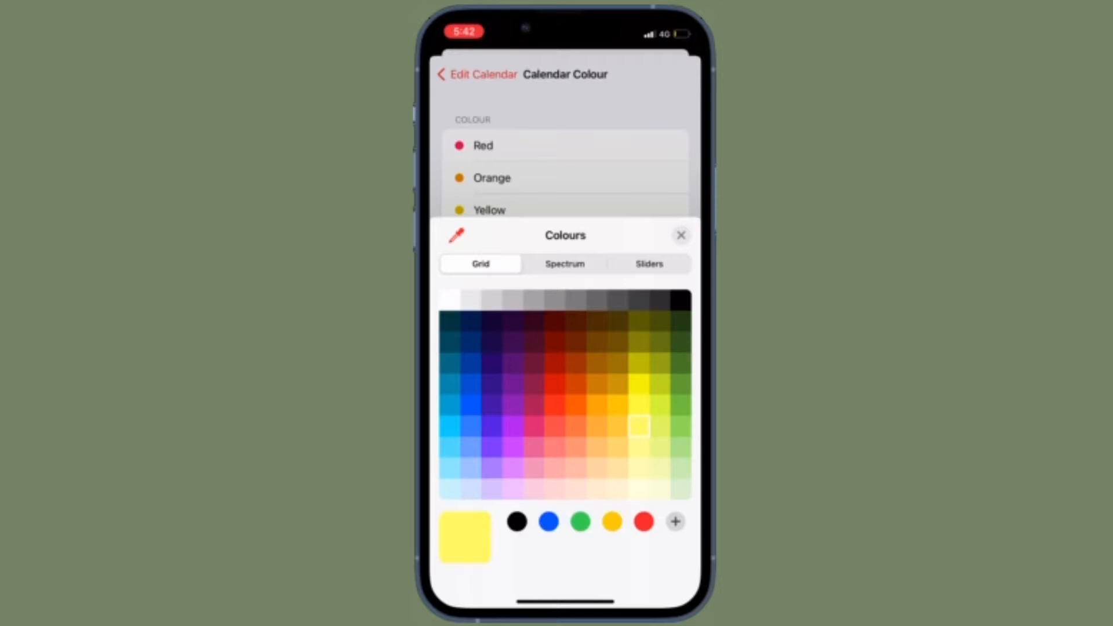
pyautogui.click(470, 341)
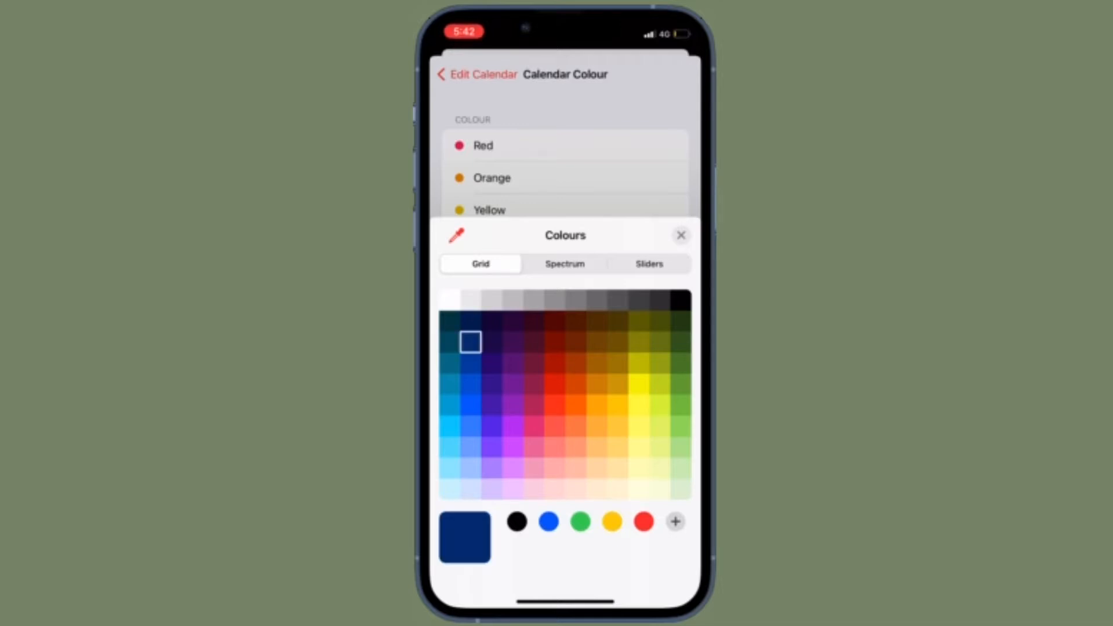
pyautogui.click(680, 235)
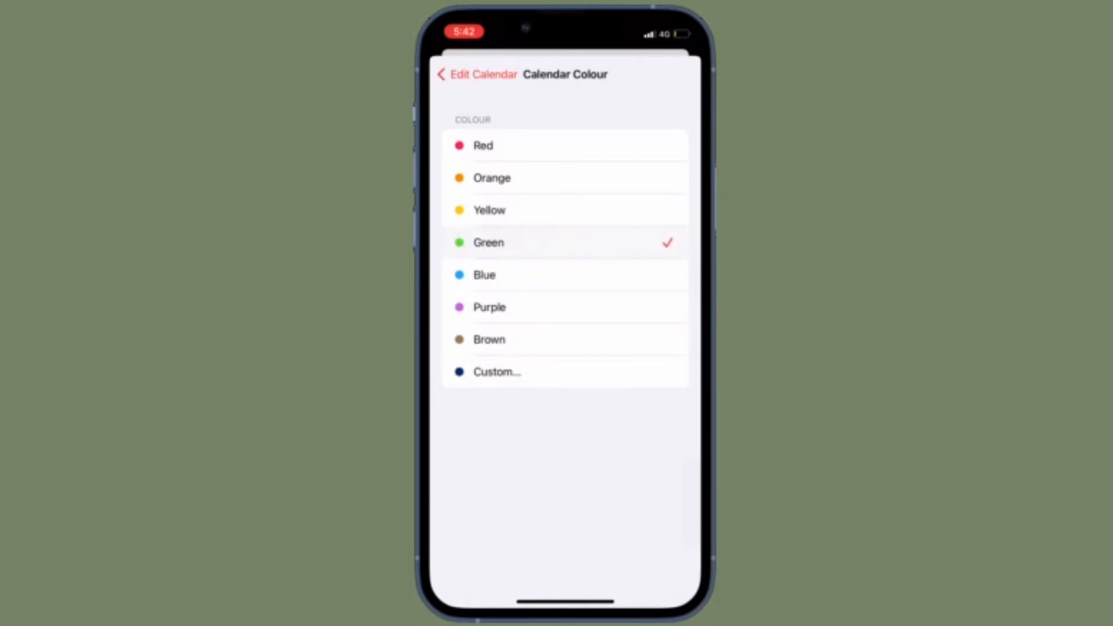
# Sample bright yellow, saved blue, saved green and pale yellow custom shades
pyautogui.click(497, 371)
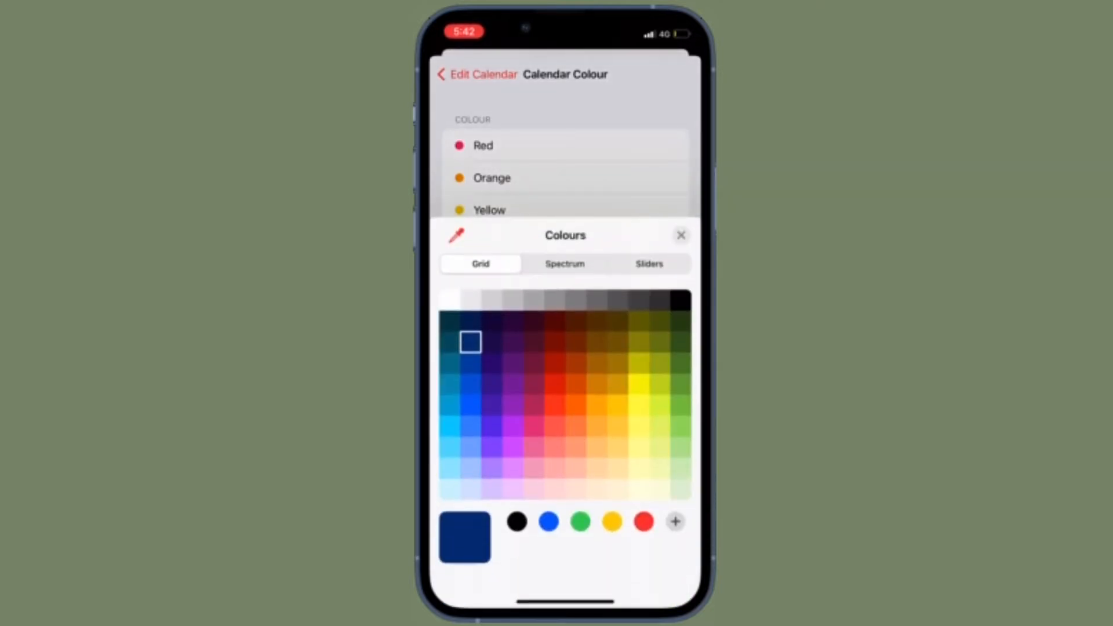
pyautogui.click(638, 384)
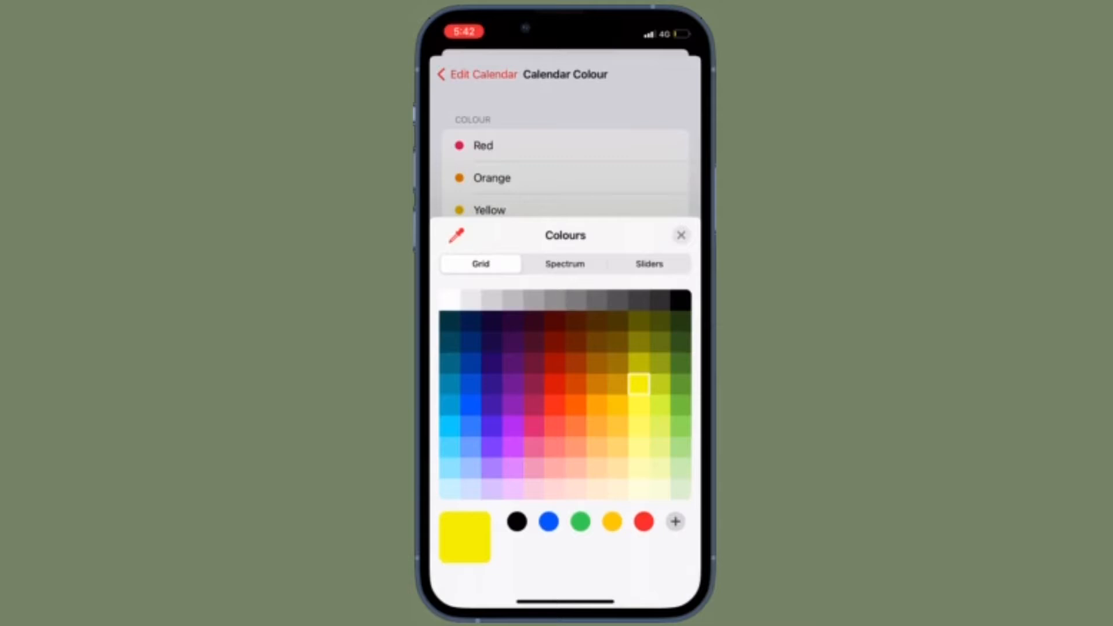
pyautogui.click(549, 522)
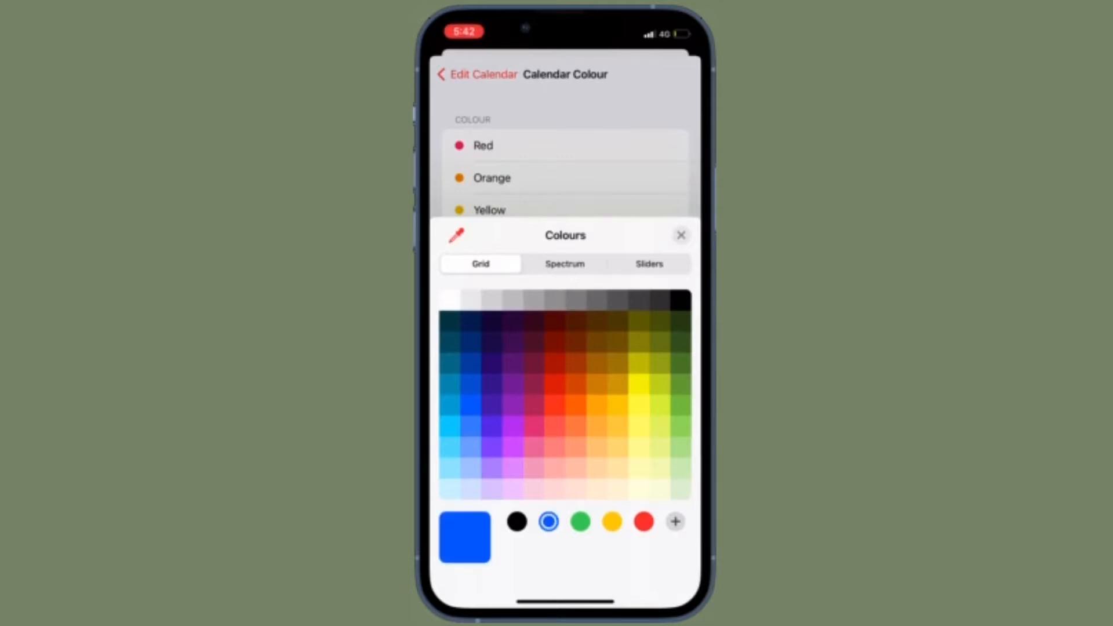
pyautogui.click(580, 521)
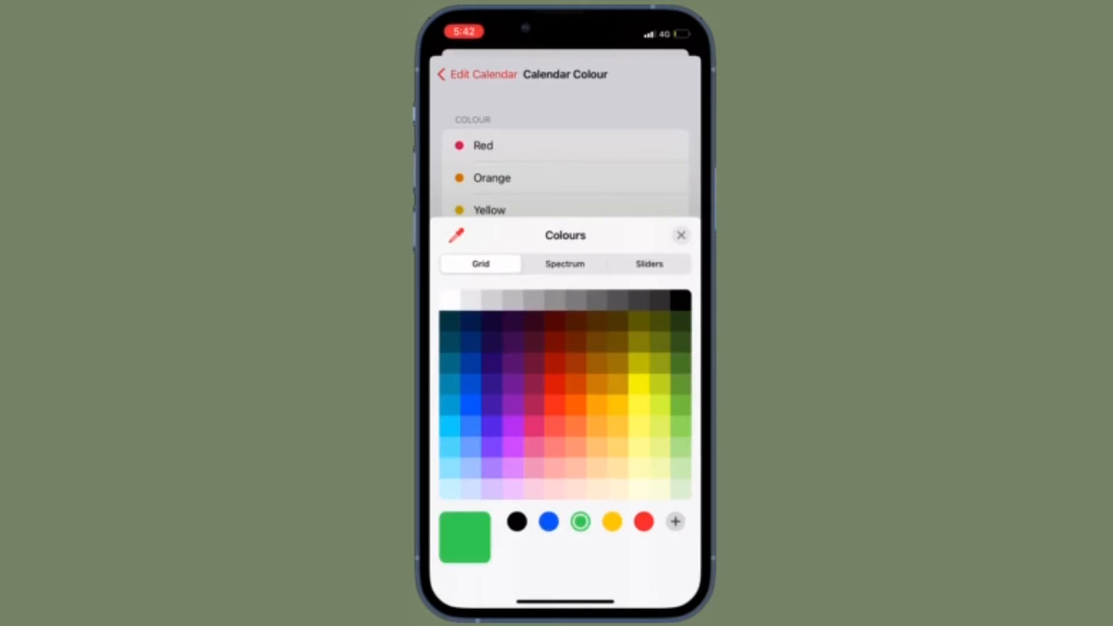
pyautogui.click(637, 426)
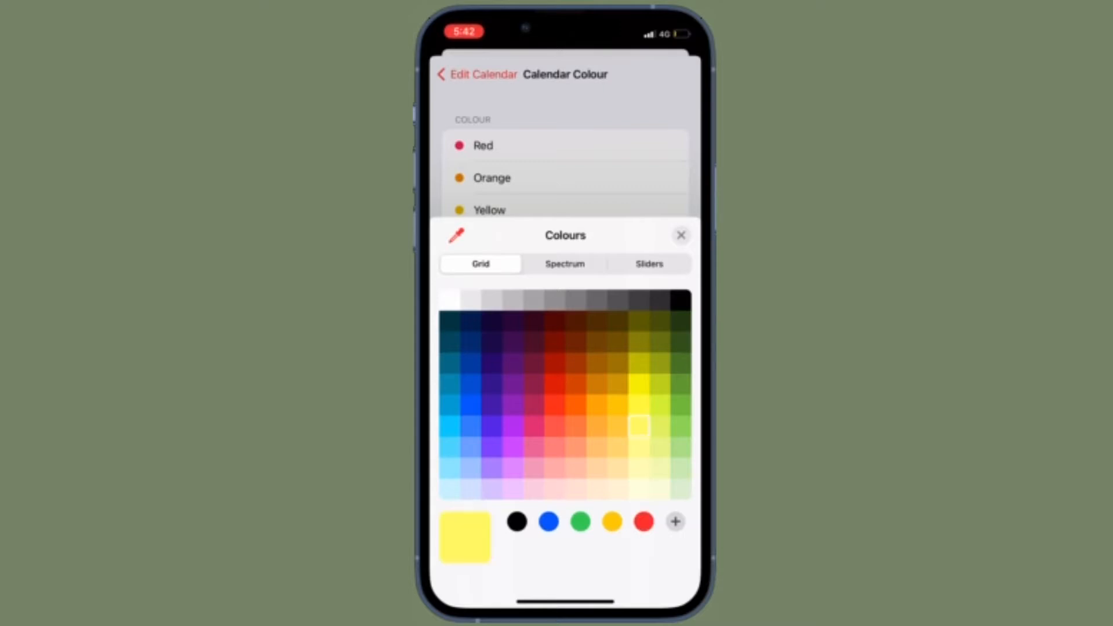
# Try olive green and saved yellow, then apply the saved red as the Custom colour
pyautogui.click(658, 383)
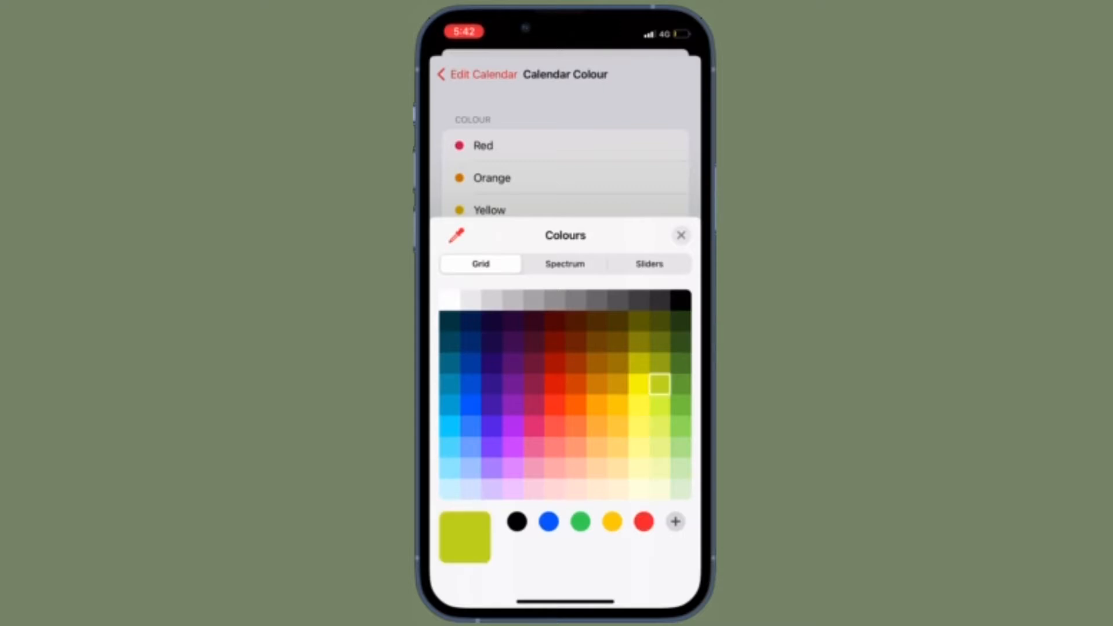
pyautogui.click(611, 522)
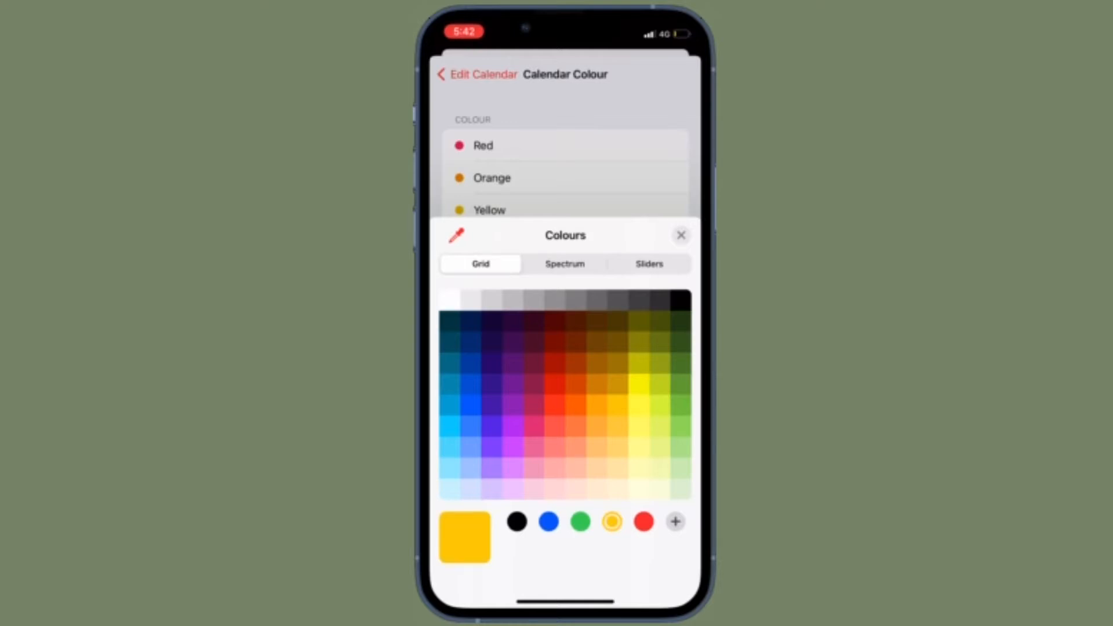
pyautogui.click(643, 522)
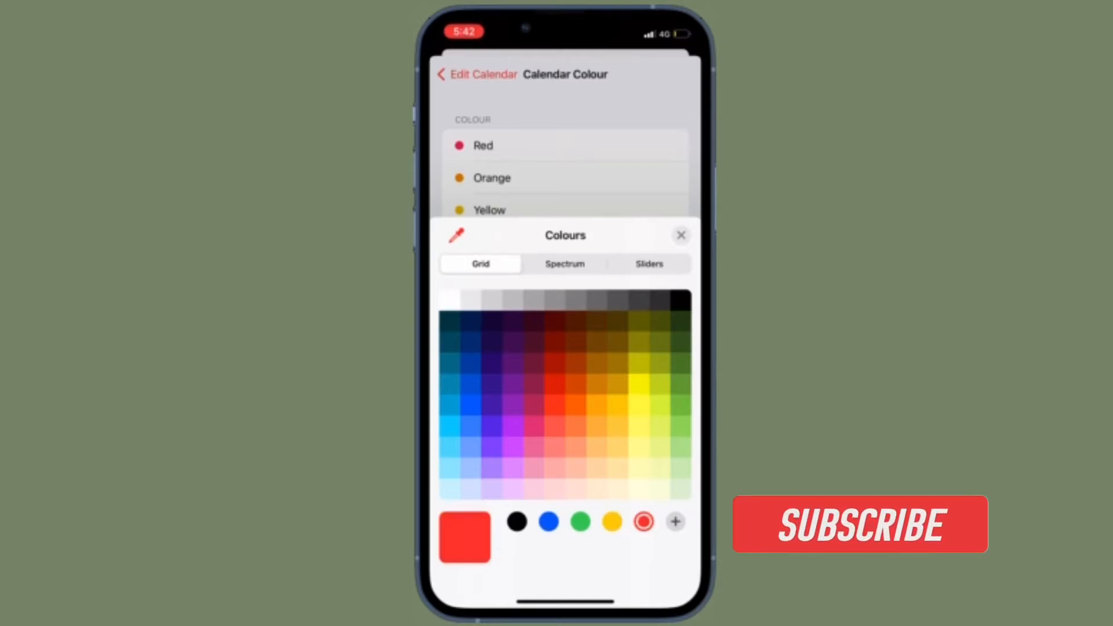
pyautogui.click(680, 234)
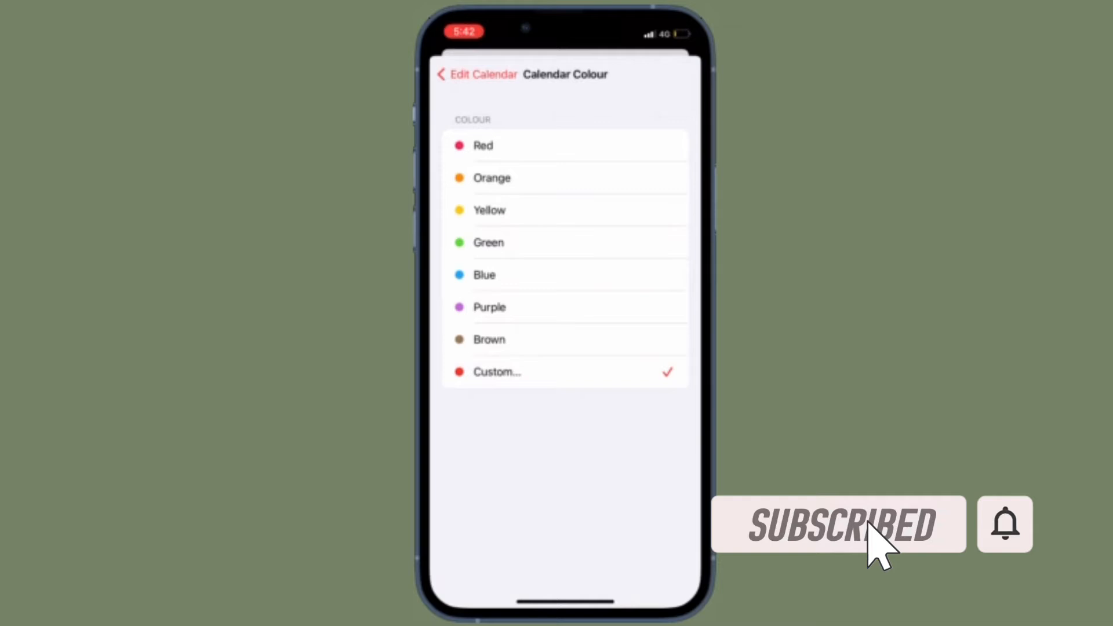
# Go back to the calendar's settings and review Public Calendar and Share Link
pyautogui.click(477, 74)
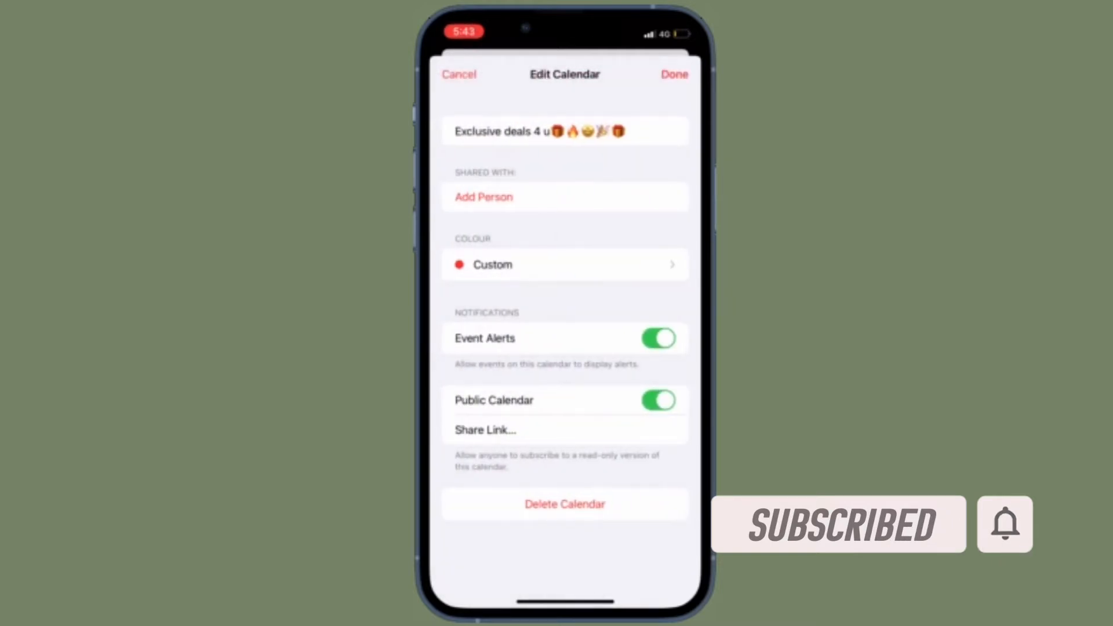
pyautogui.scroll(3)
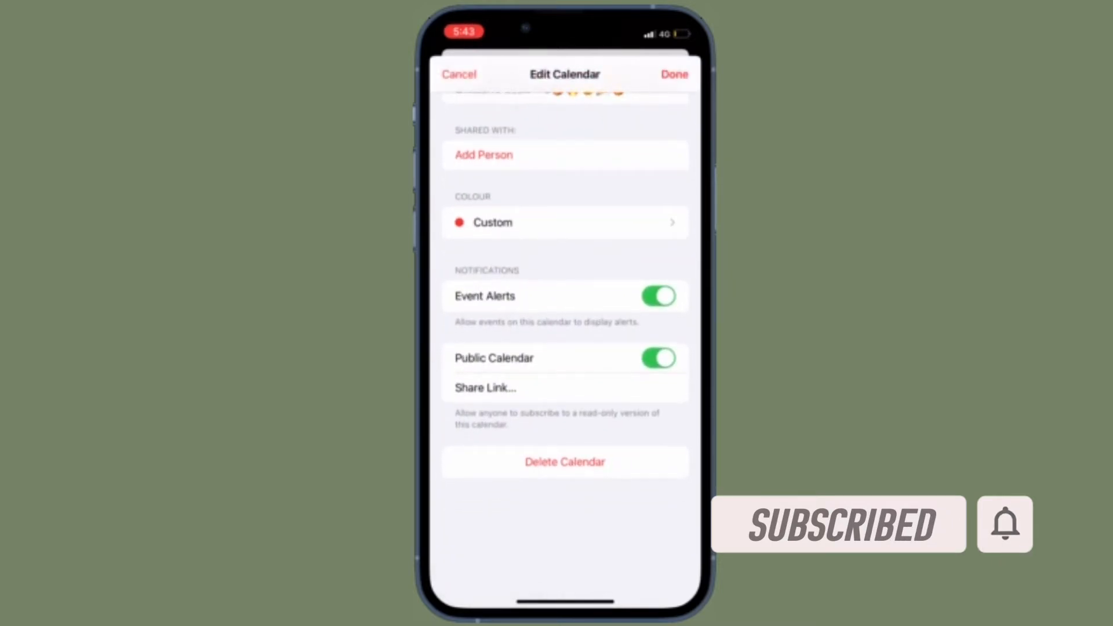
pyautogui.click(486, 388)
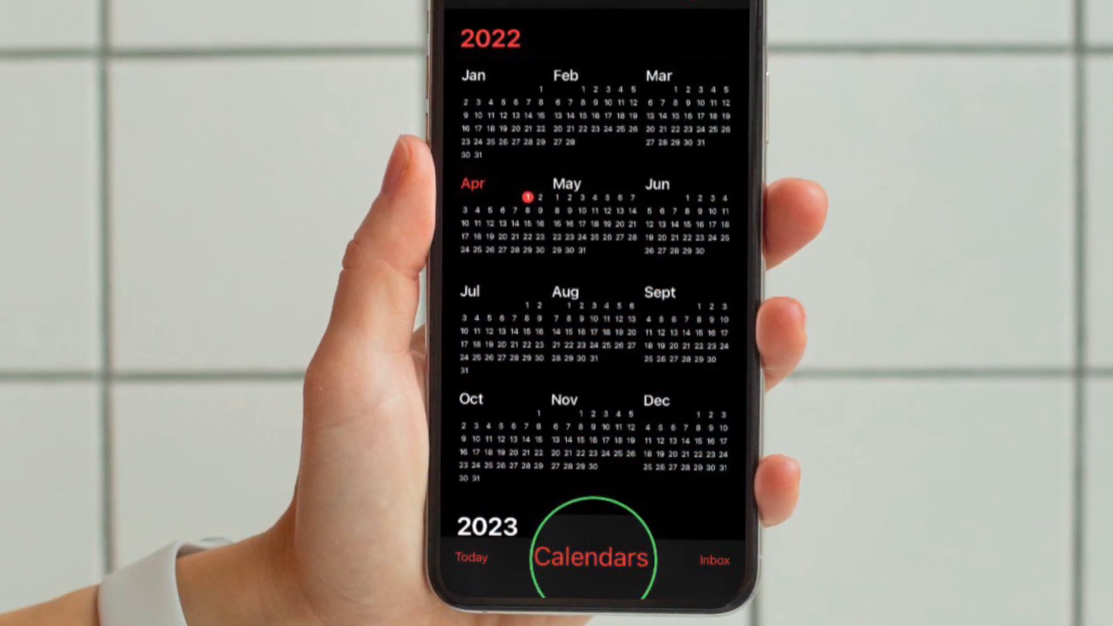
# Enter the Exclusive deals 4 u calendar's settings and request its Share Link
pyautogui.click(591, 557)
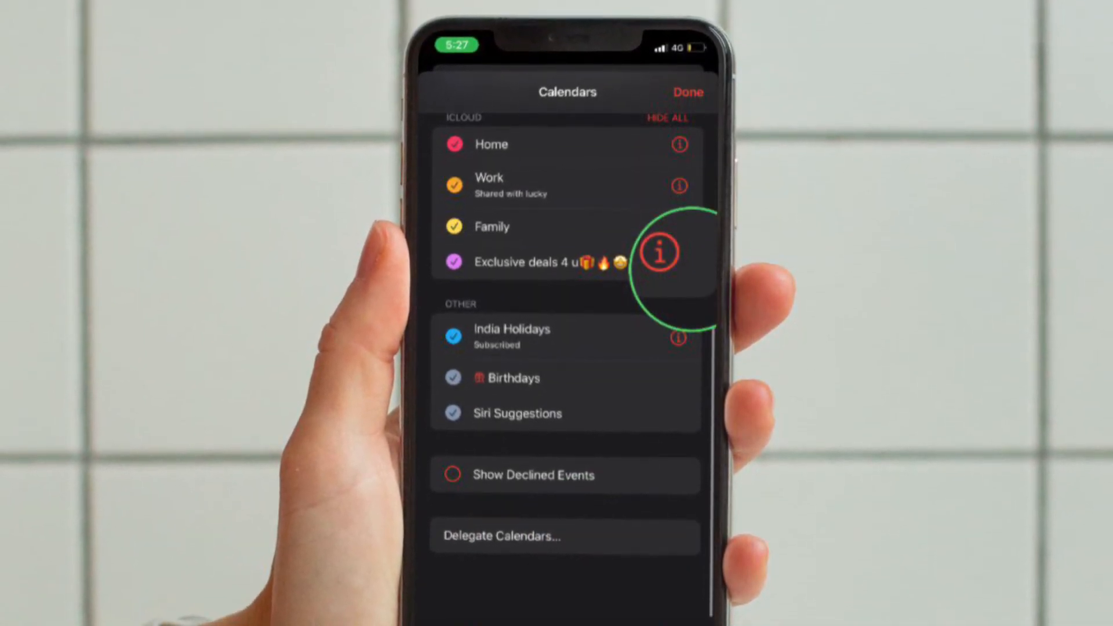
pyautogui.click(660, 252)
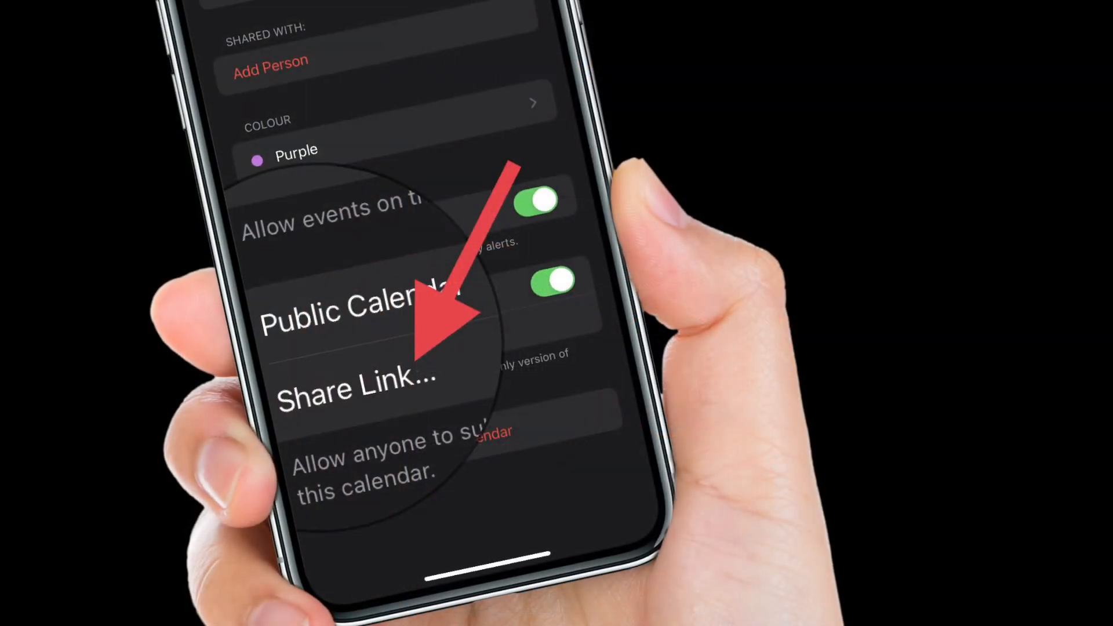
pyautogui.click(355, 387)
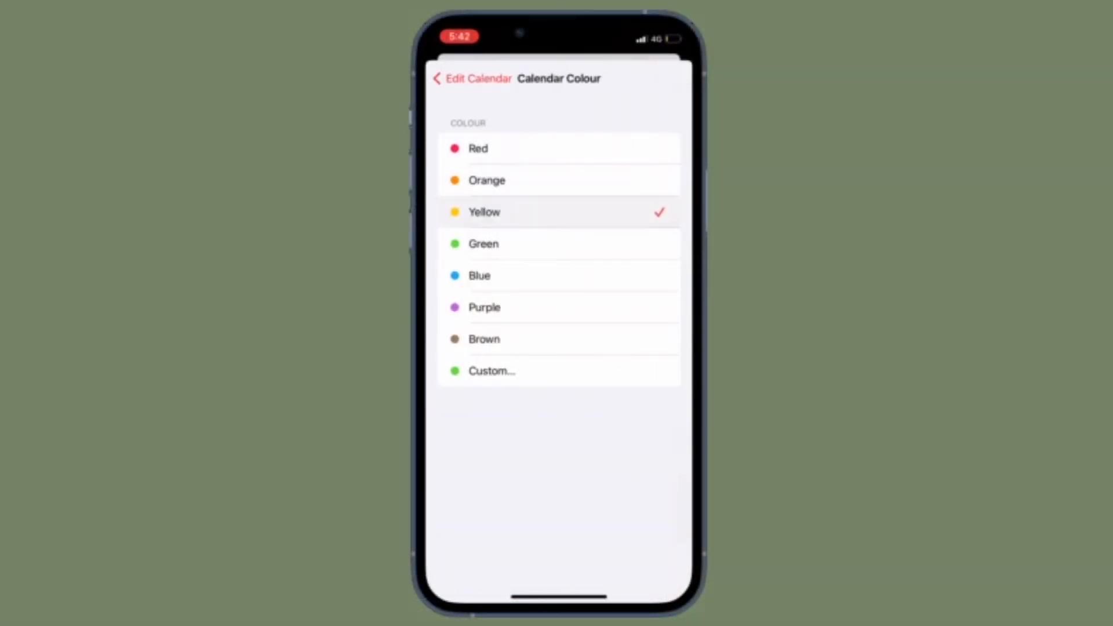
# Pick Purple, then sample orange, maroon, olive yellow and saved blue custom shades
pyautogui.click(558, 308)
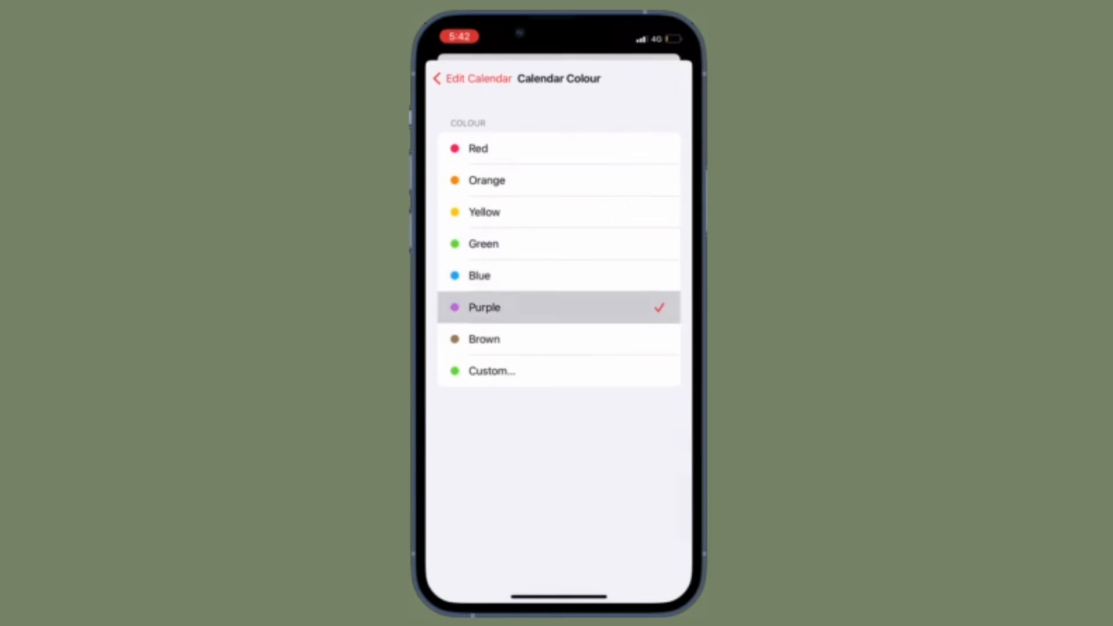
pyautogui.click(491, 370)
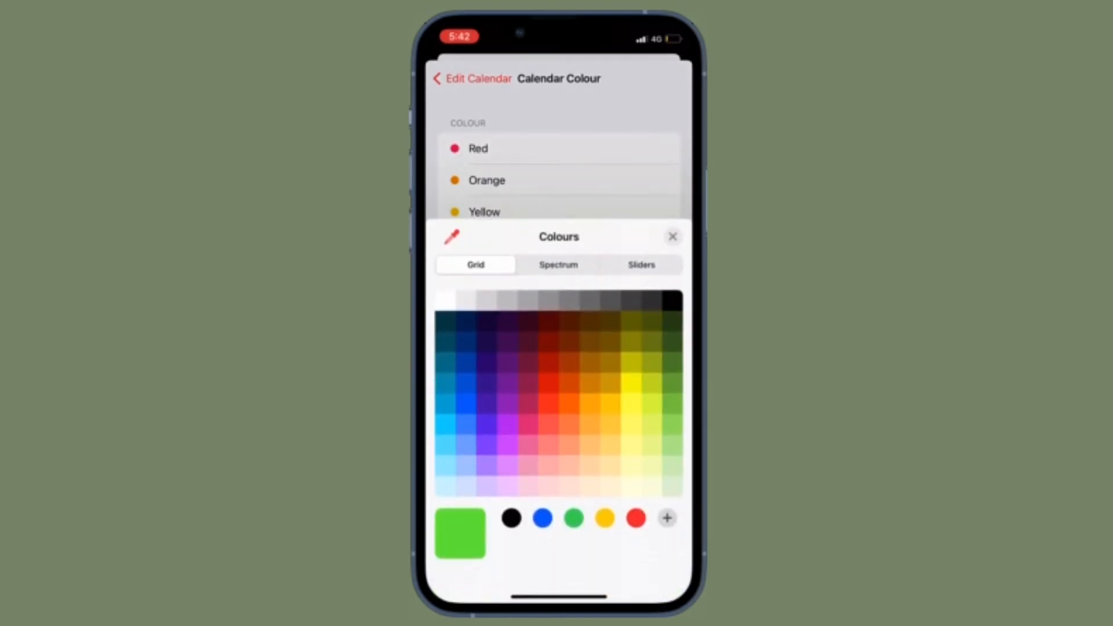
pyautogui.click(568, 402)
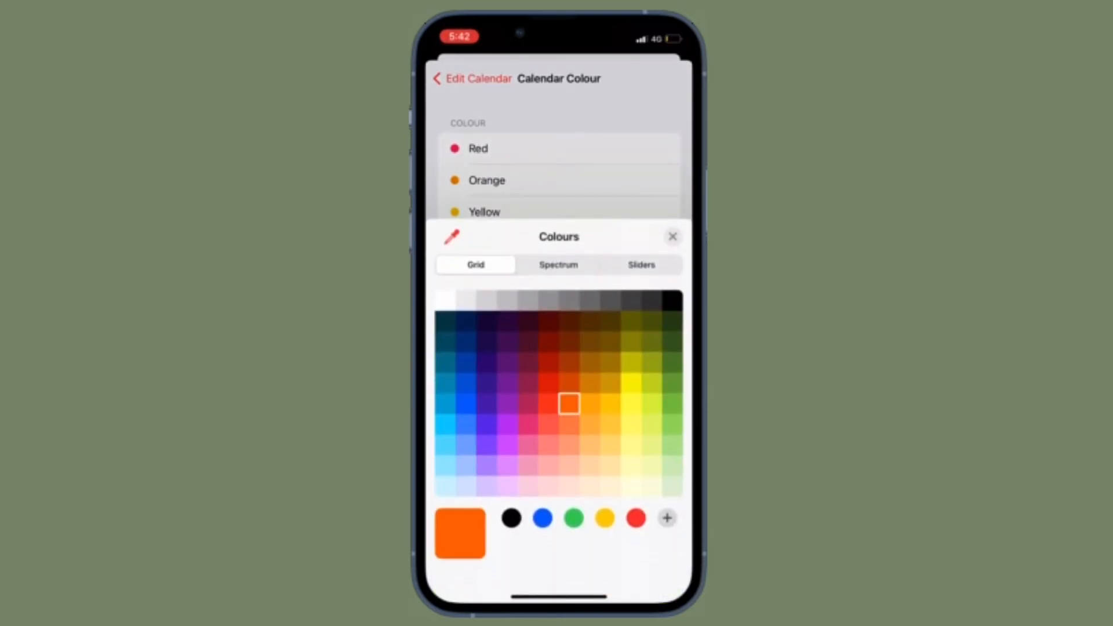
pyautogui.click(527, 361)
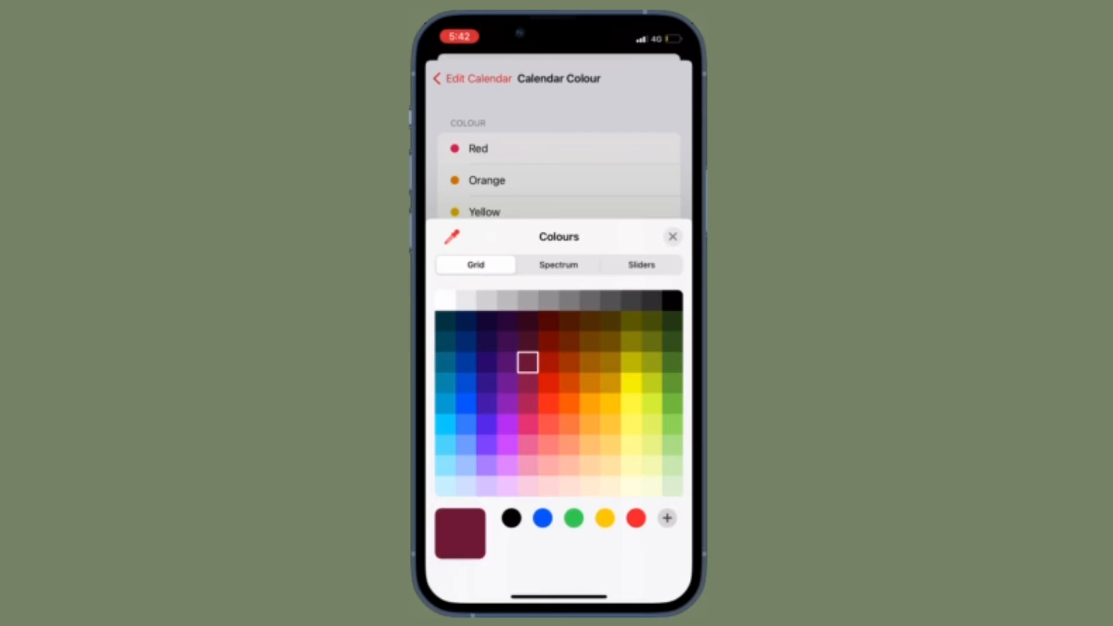
pyautogui.click(629, 360)
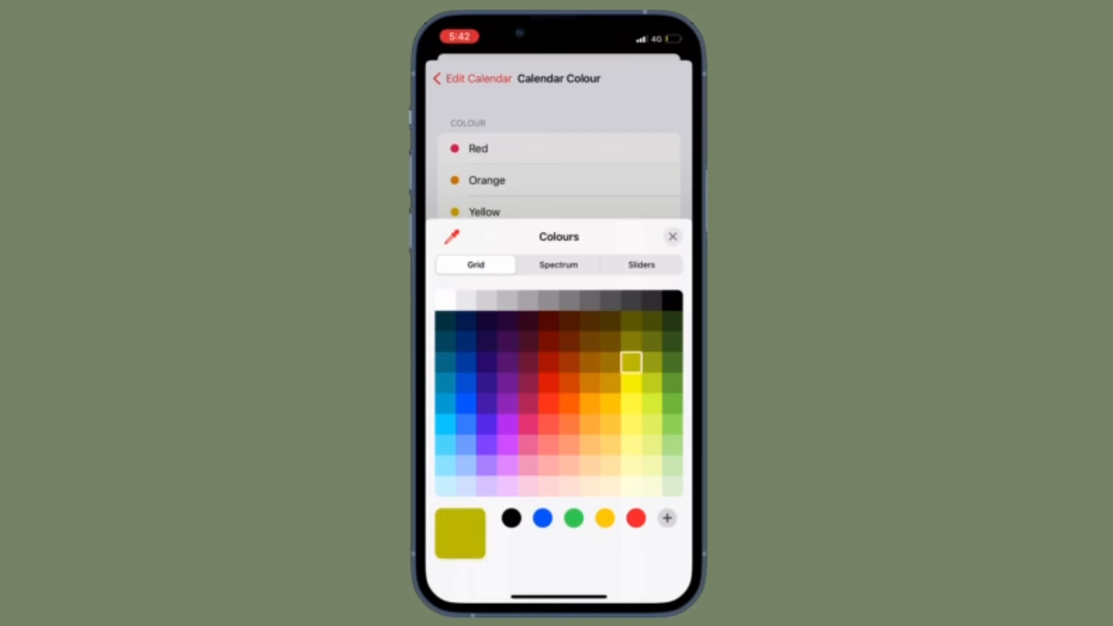
pyautogui.click(542, 518)
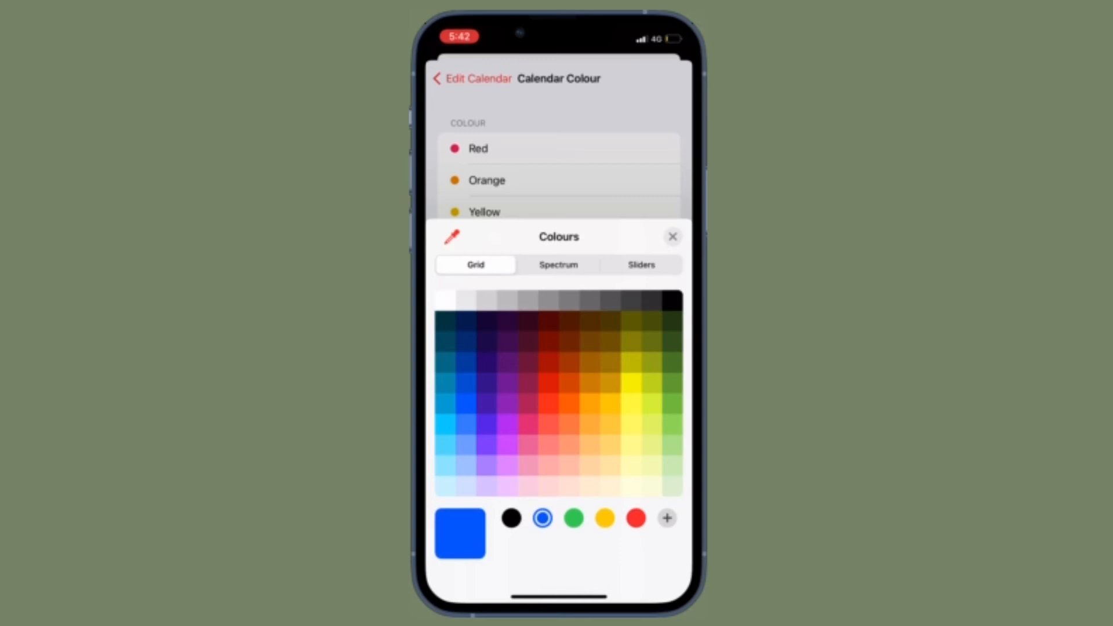
# Keep dark navy as Custom, then preview a bright yellow custom shade
pyautogui.click(630, 423)
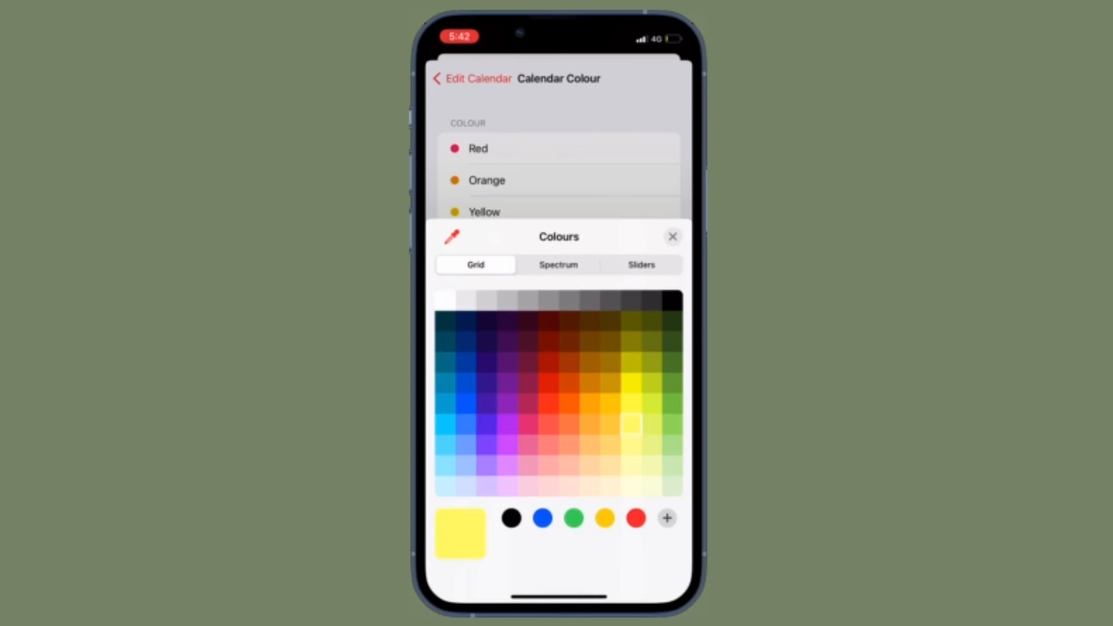
pyautogui.click(465, 341)
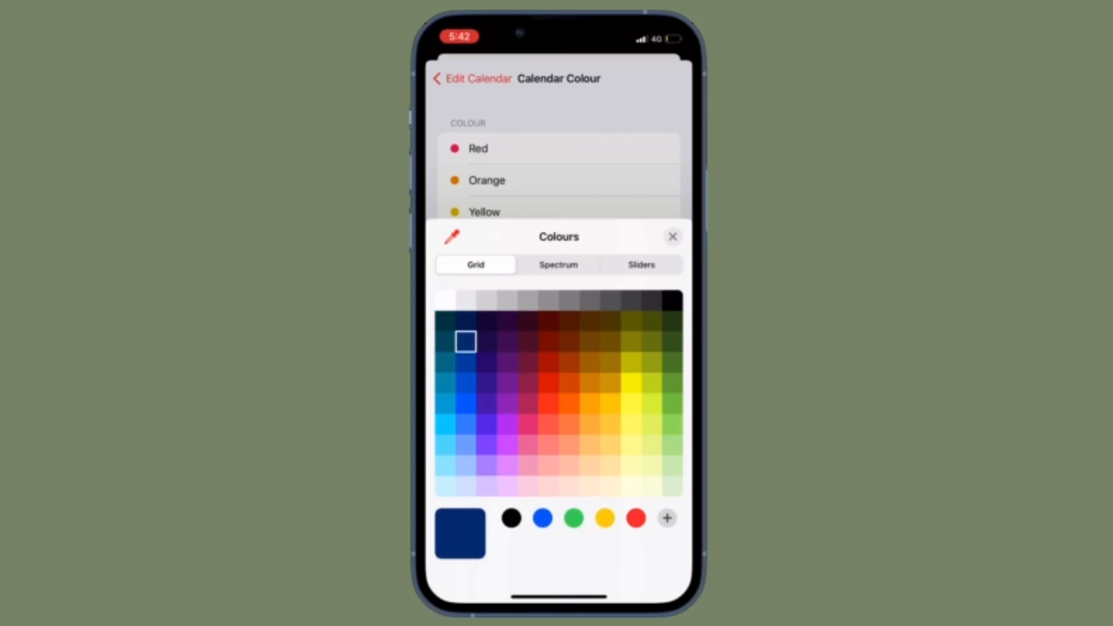
pyautogui.click(671, 236)
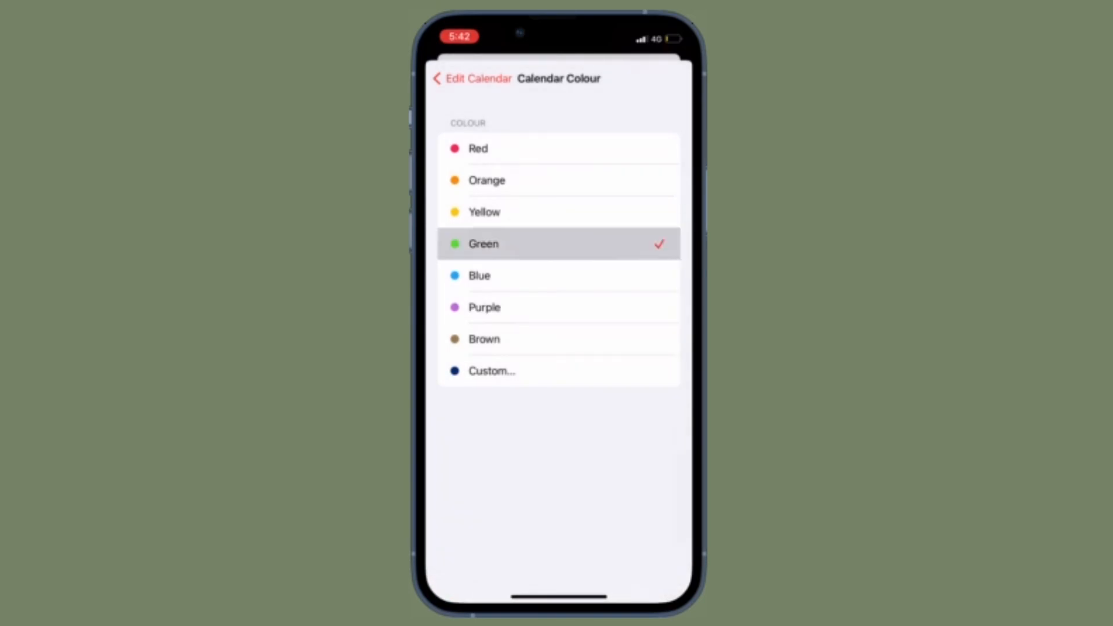
pyautogui.click(492, 370)
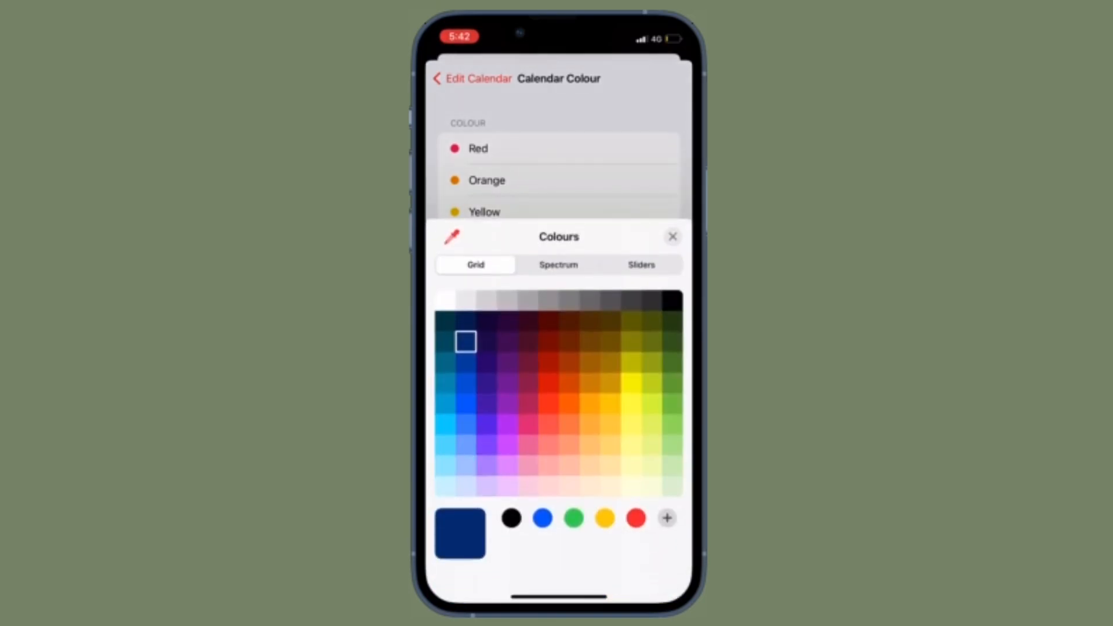
pyautogui.click(630, 382)
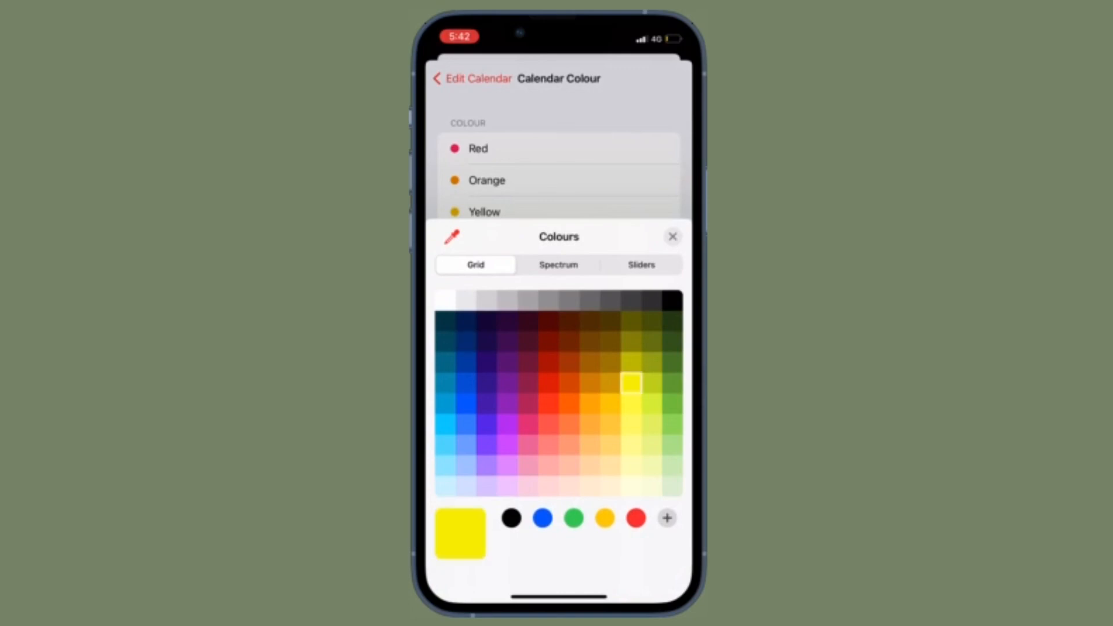